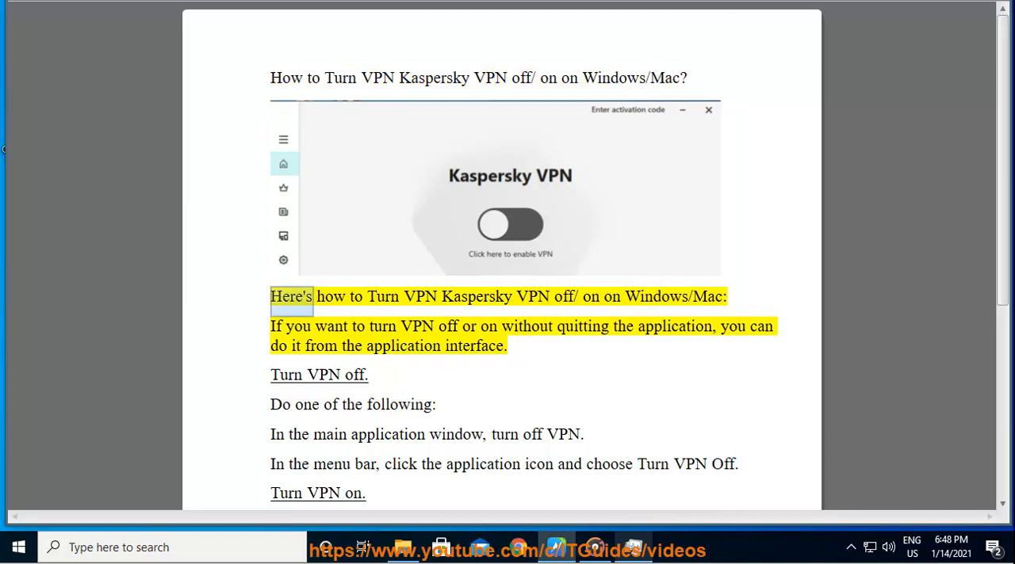
- Have the introduction and first paragraph on turning Kaspersky VPN off or on read aloud
double_click(532, 297)
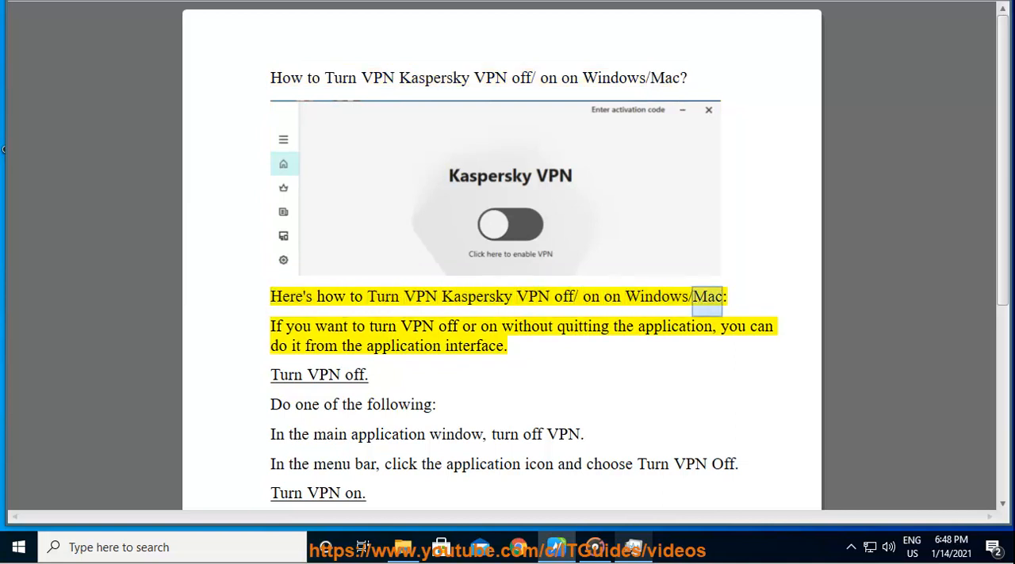
double_click(581, 326)
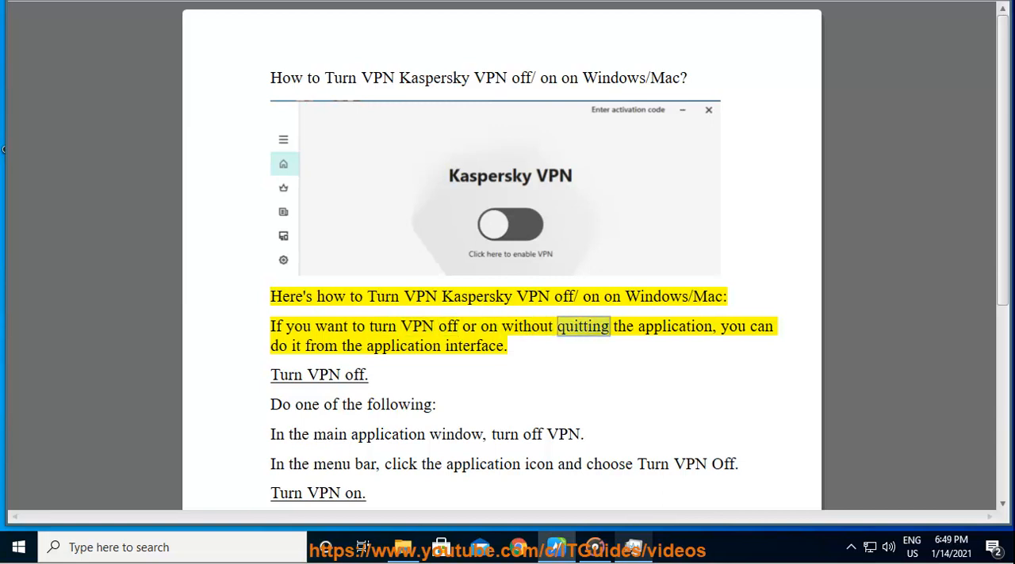
double_click(351, 345)
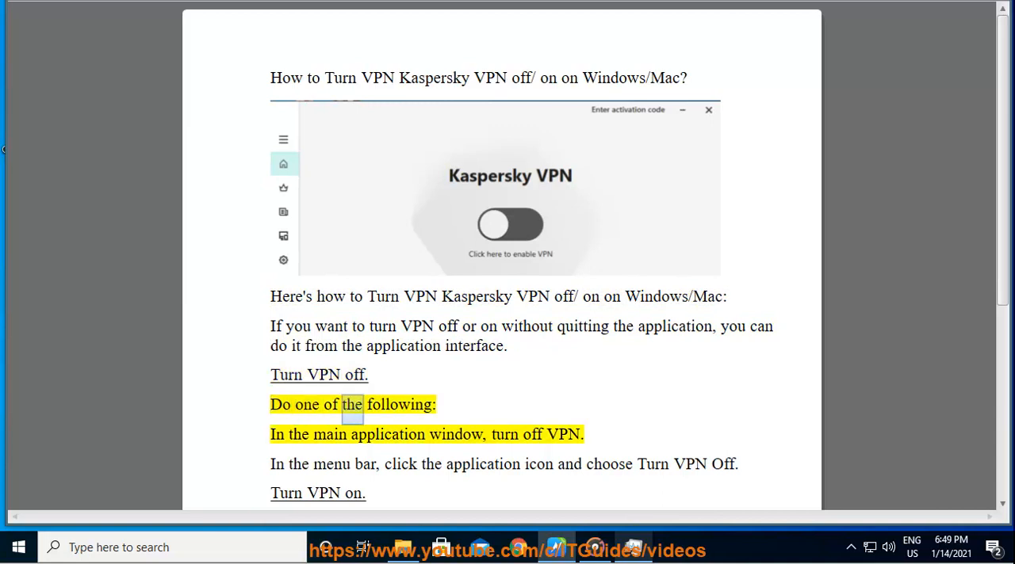
- Have both Turn VPN off steps and the first Turn VPN on step read aloud, scrolling down
double_click(456, 435)
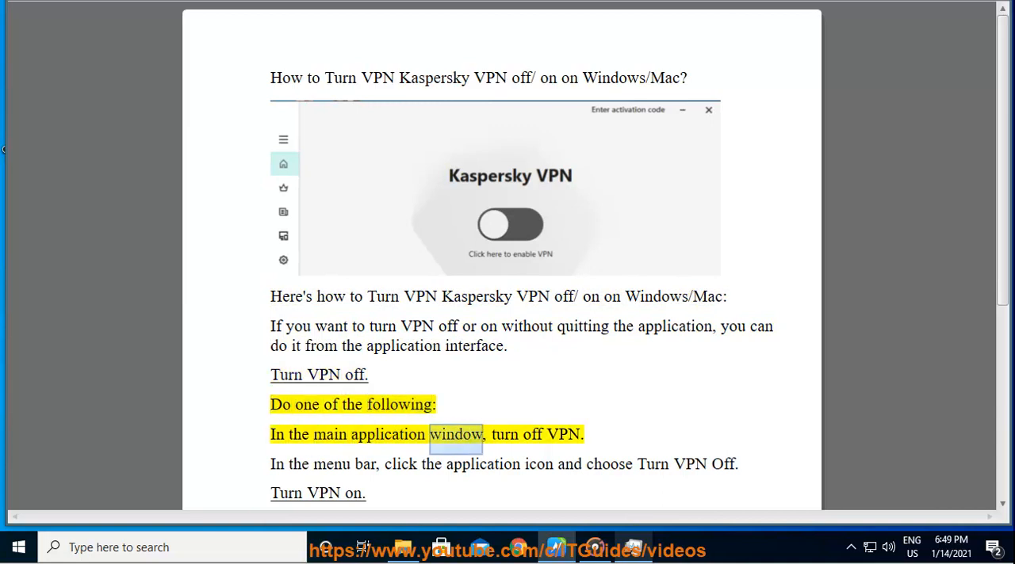
double_click(562, 435)
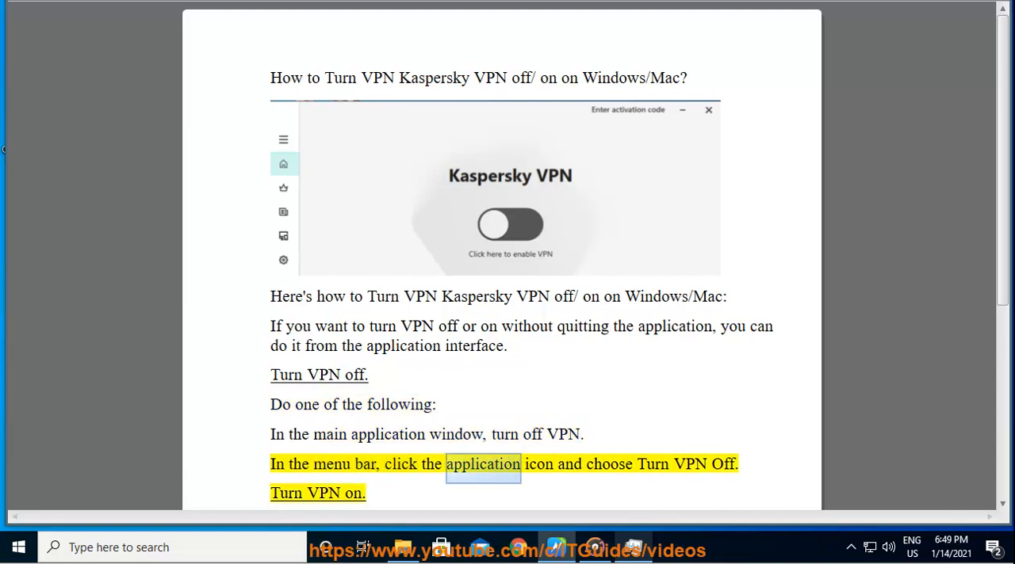
double_click(723, 464)
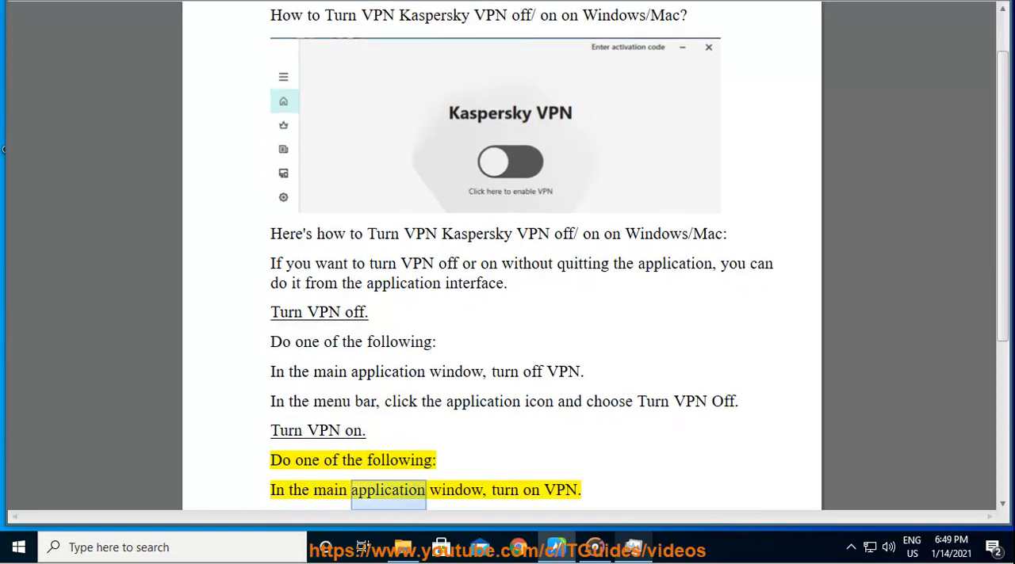
double_click(561, 490)
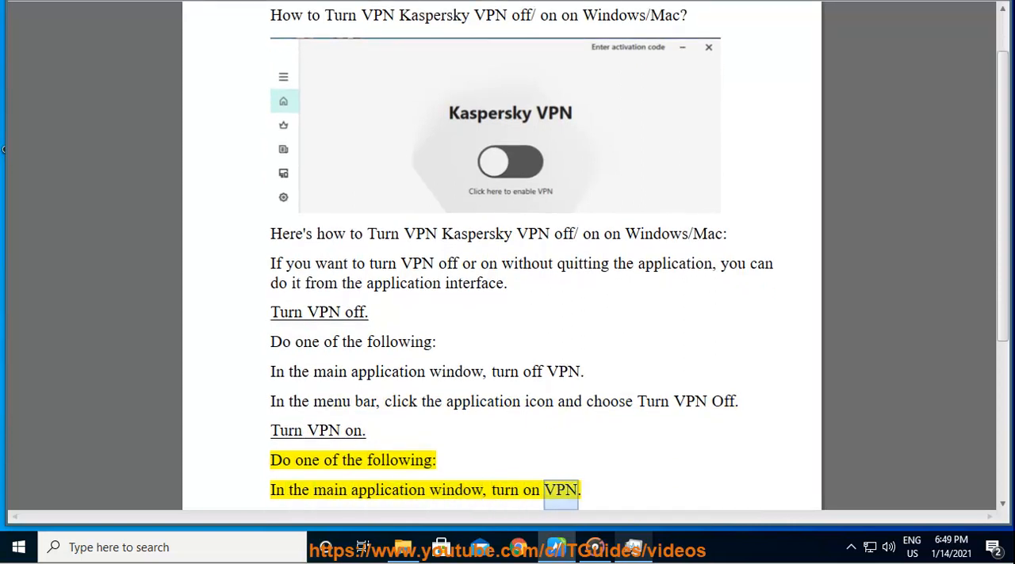
scroll(down, 3)
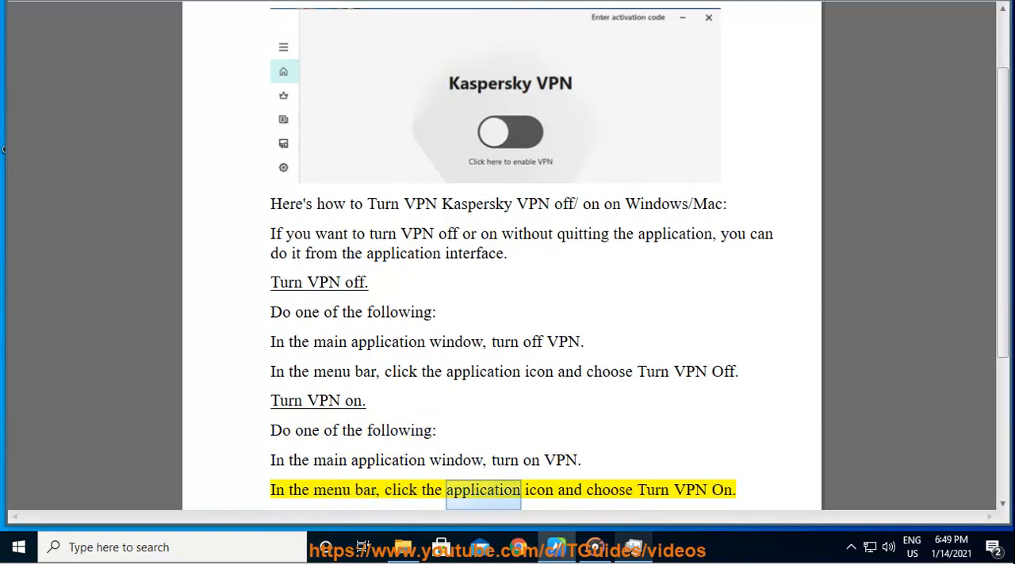